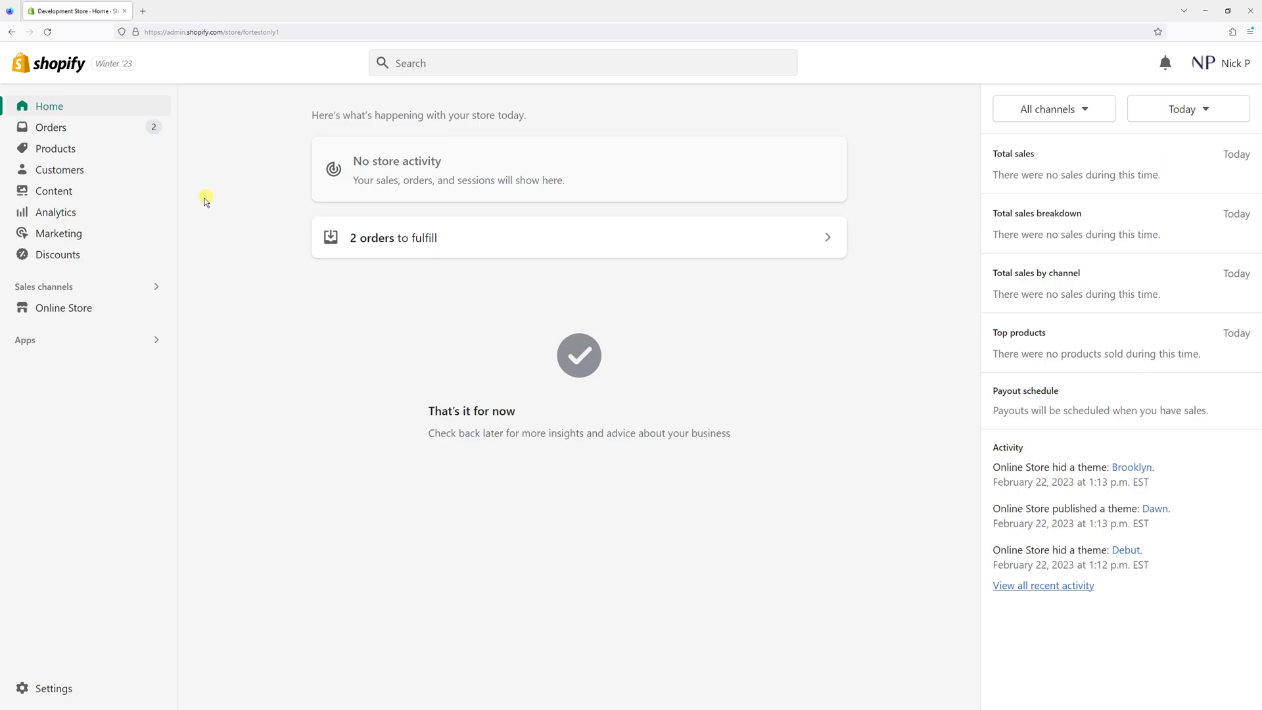
{"action": "mouse_move", "coordinate": [177, 164]}
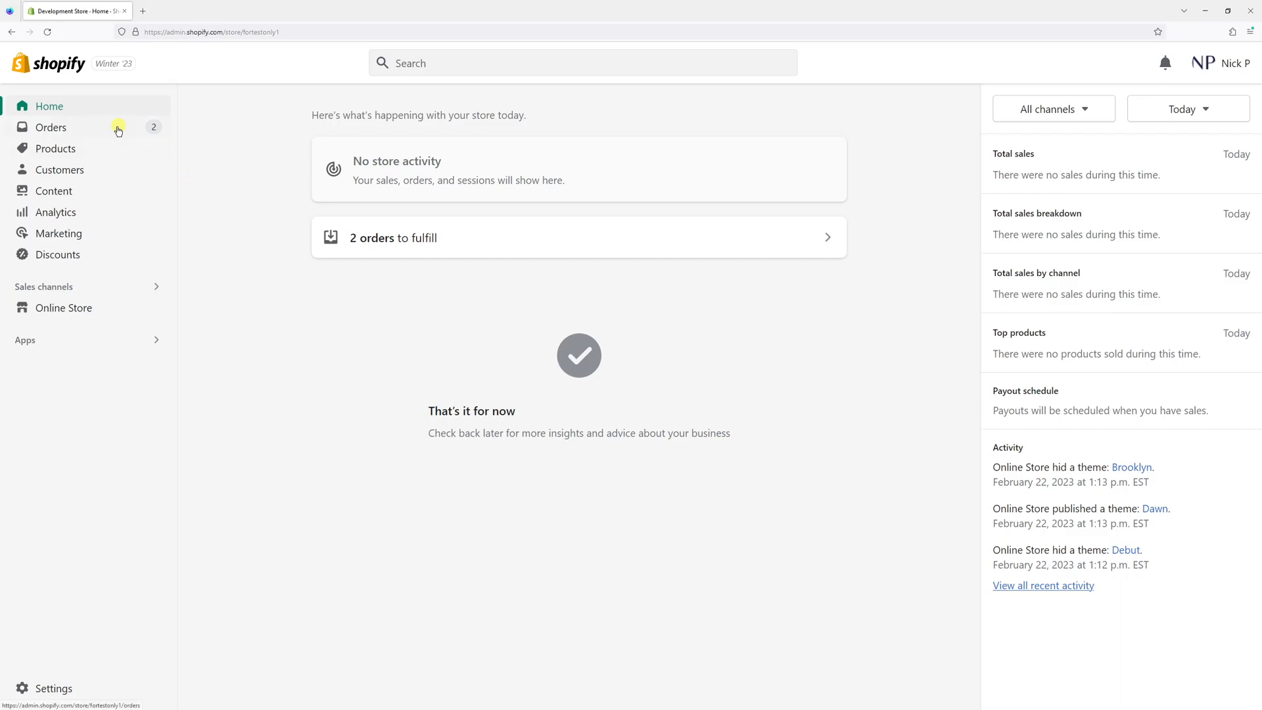
Go from the store home to the Drafts list under Orders.
{"action": "left_click", "coordinate": [51, 127]}
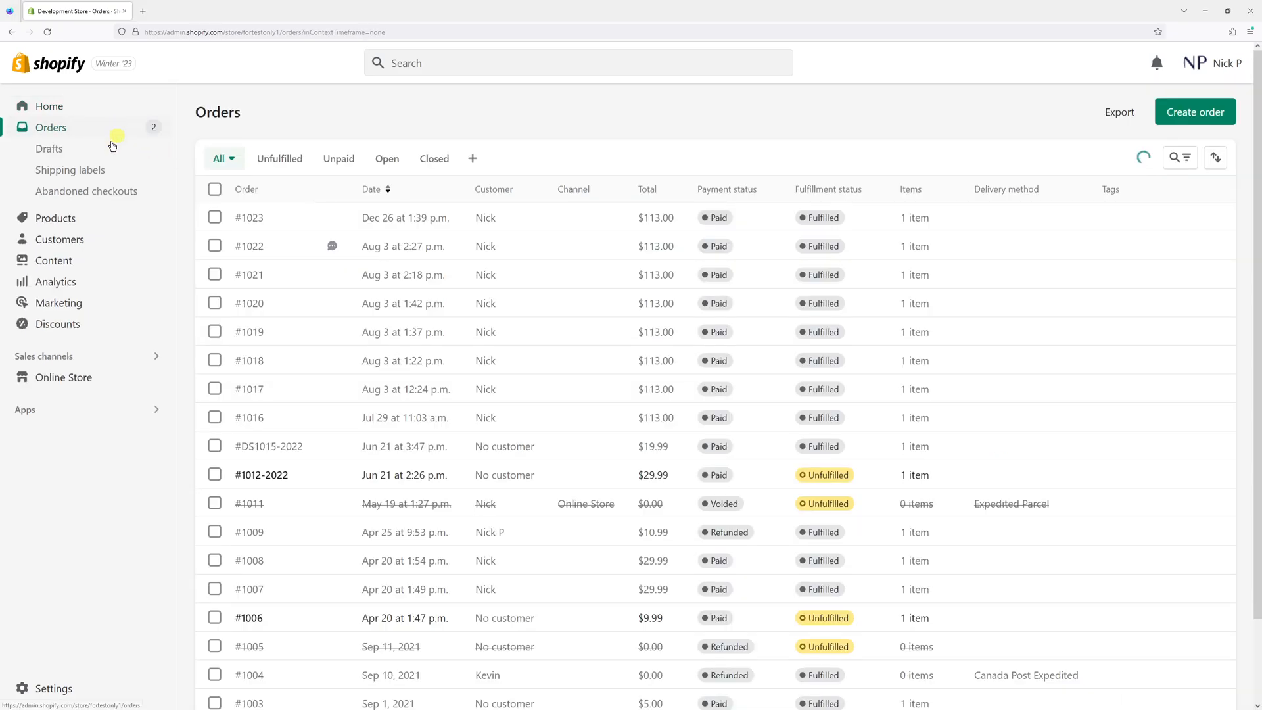
{"action": "left_click", "coordinate": [49, 148]}
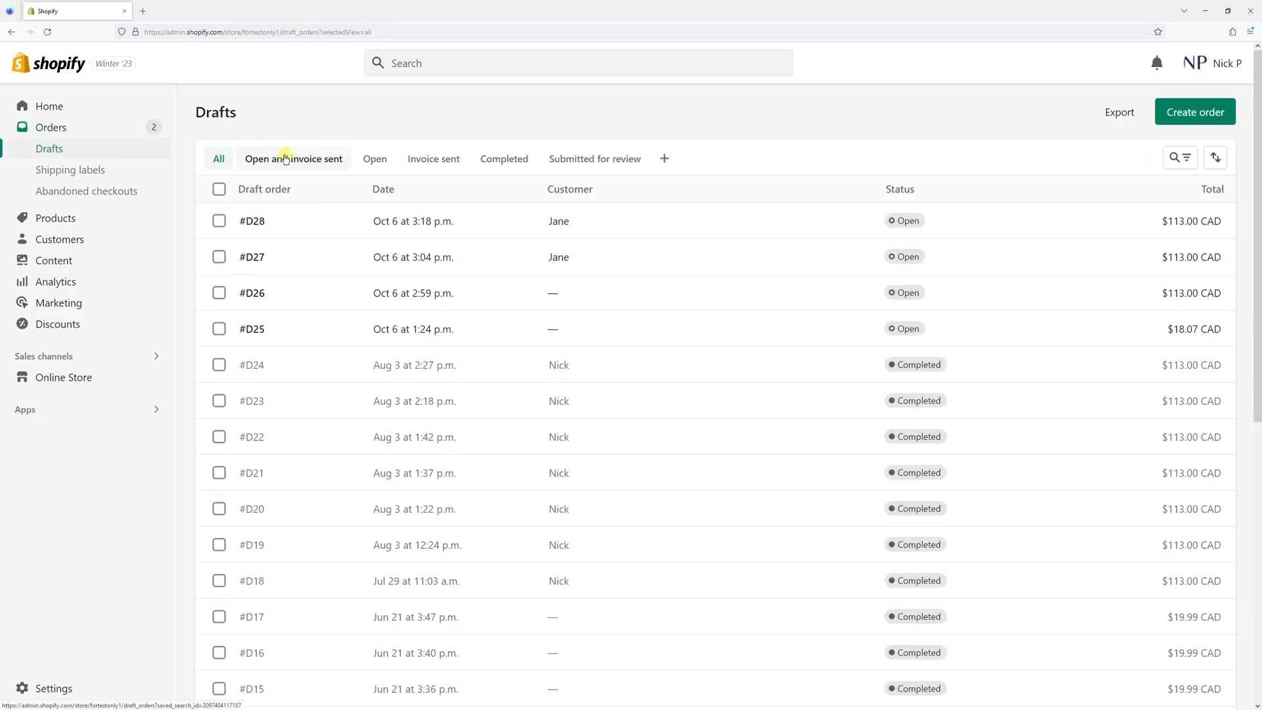
{"action": "mouse_move", "coordinate": [251, 221]}
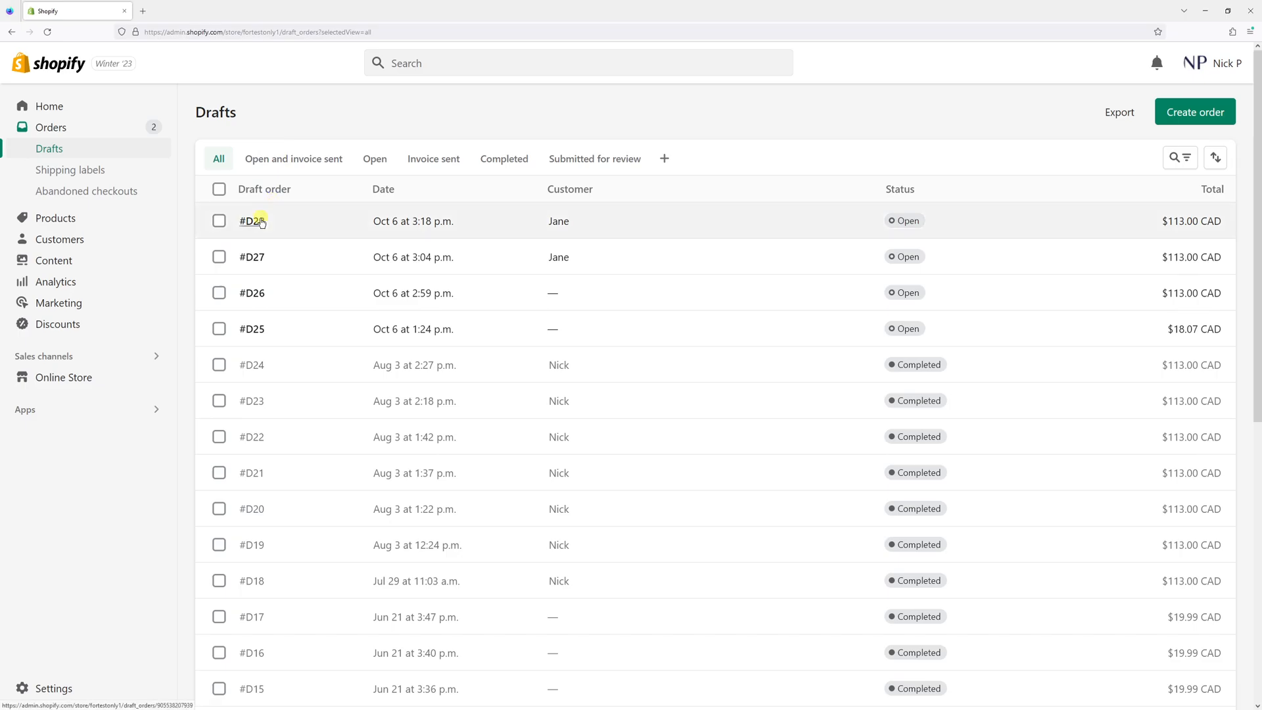
Bring up the delete confirmation for draft order #D28 from its detail page.
{"action": "left_click", "coordinate": [251, 221]}
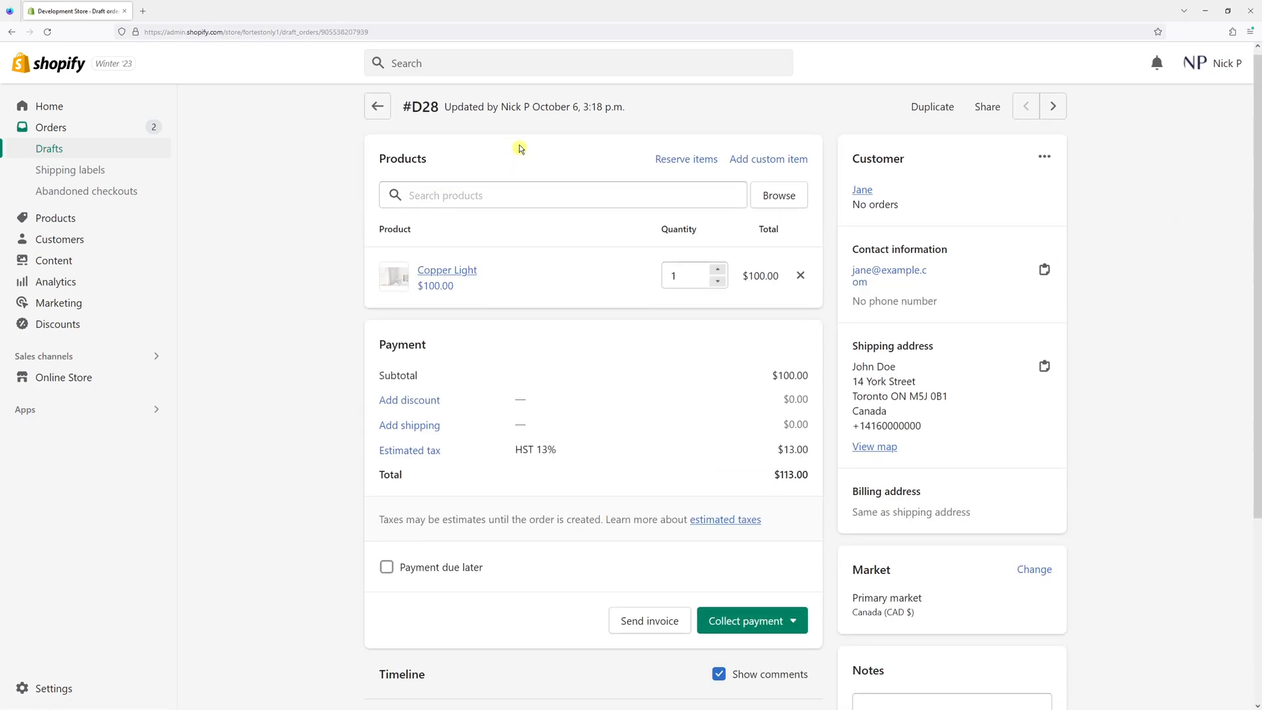
{"action": "scroll", "scroll_direction": "down", "scroll_amount": 3}
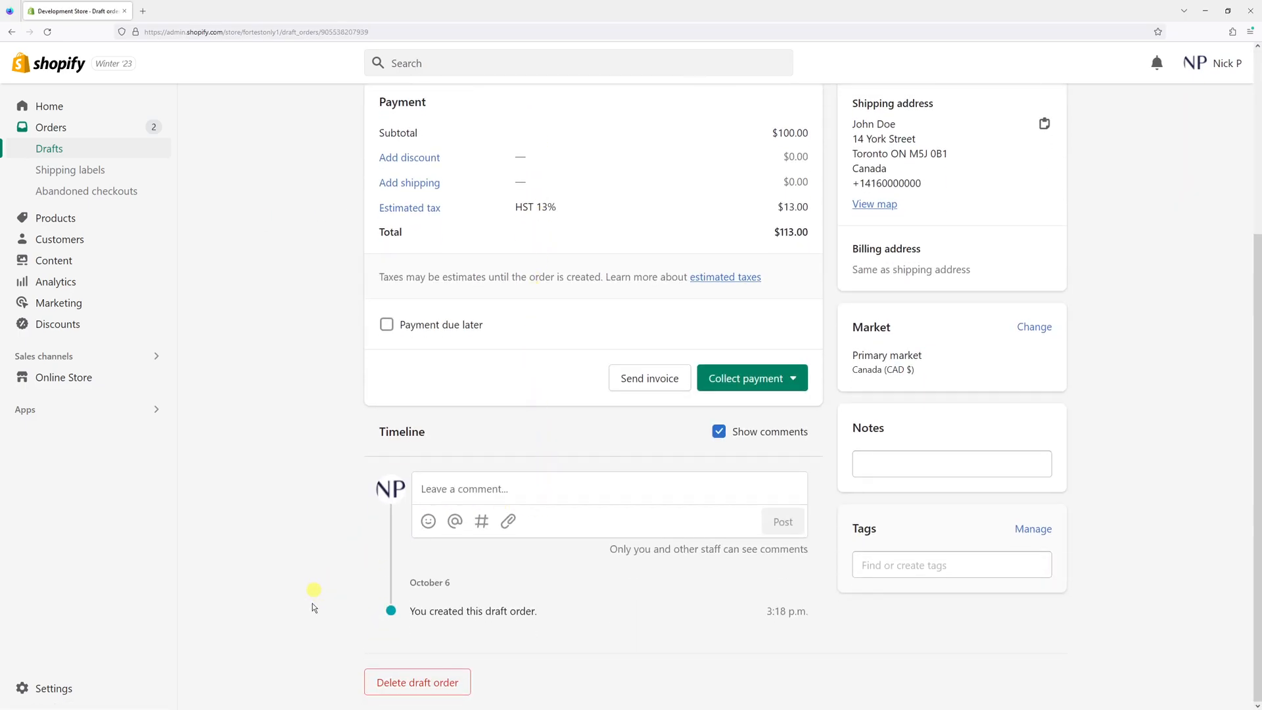
{"action": "left_click", "coordinate": [417, 682]}
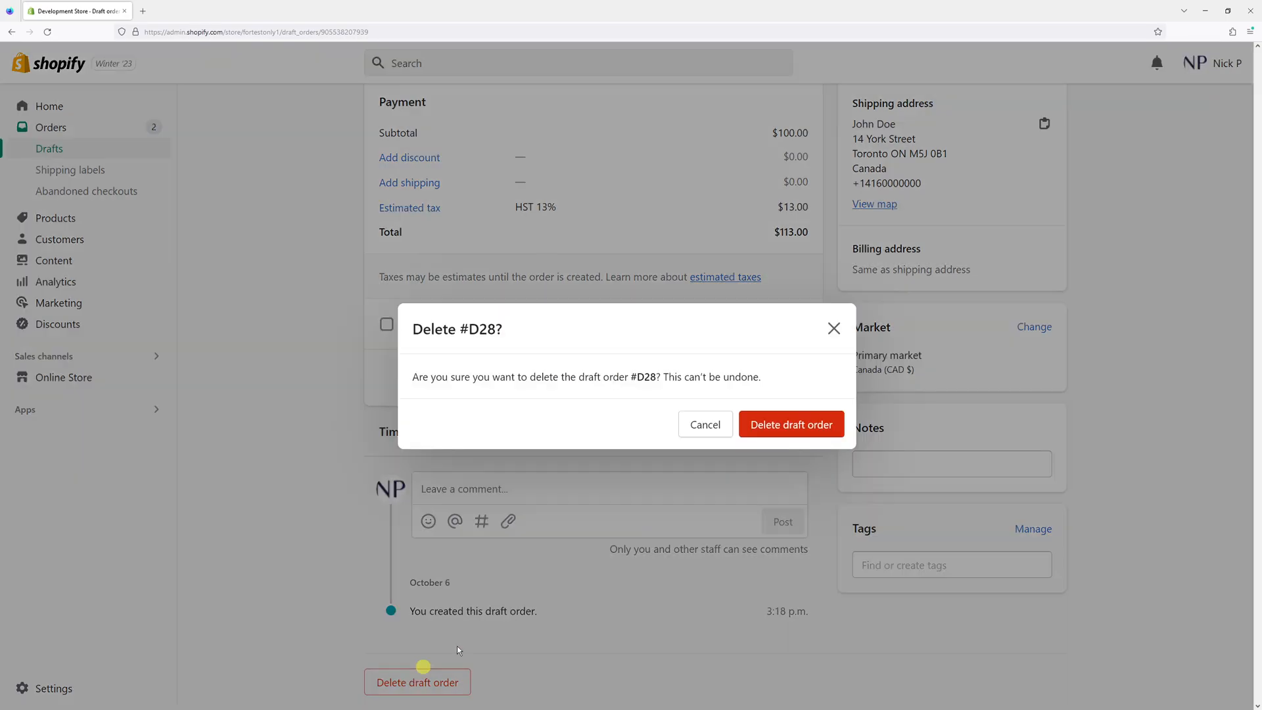
{"action": "mouse_move", "coordinate": [765, 393]}
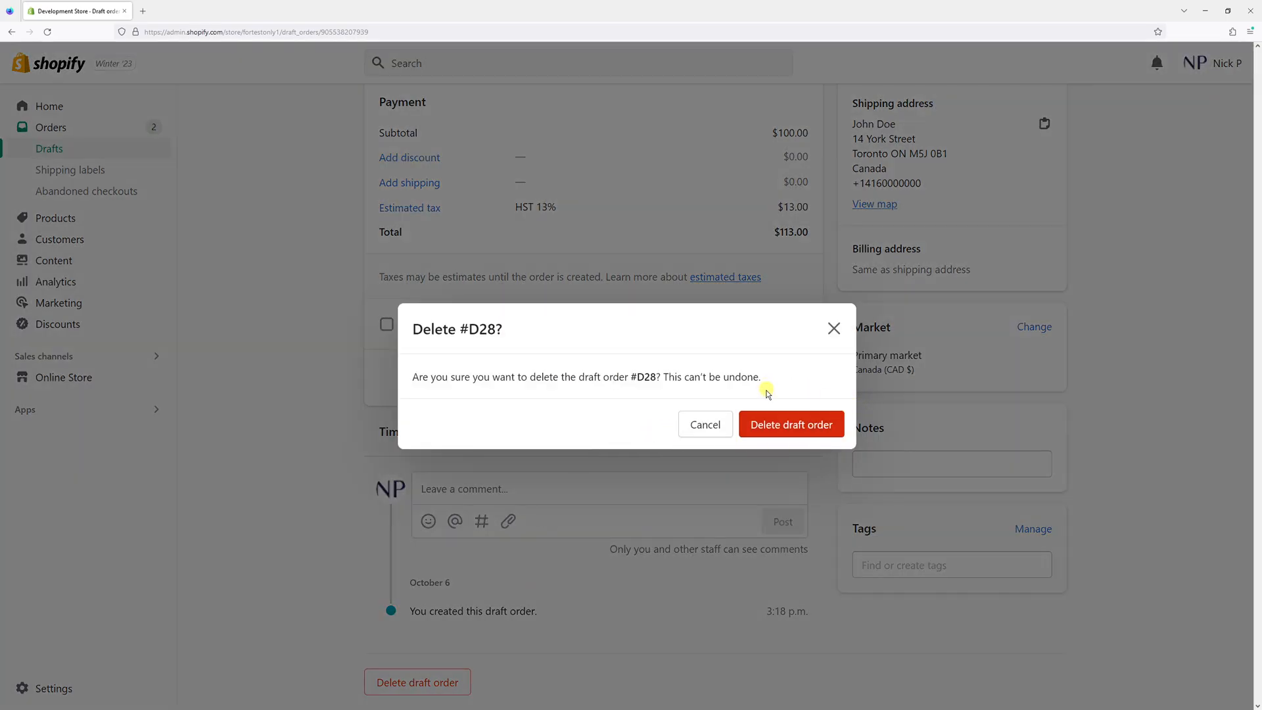
{"action": "mouse_move", "coordinate": [784, 381]}
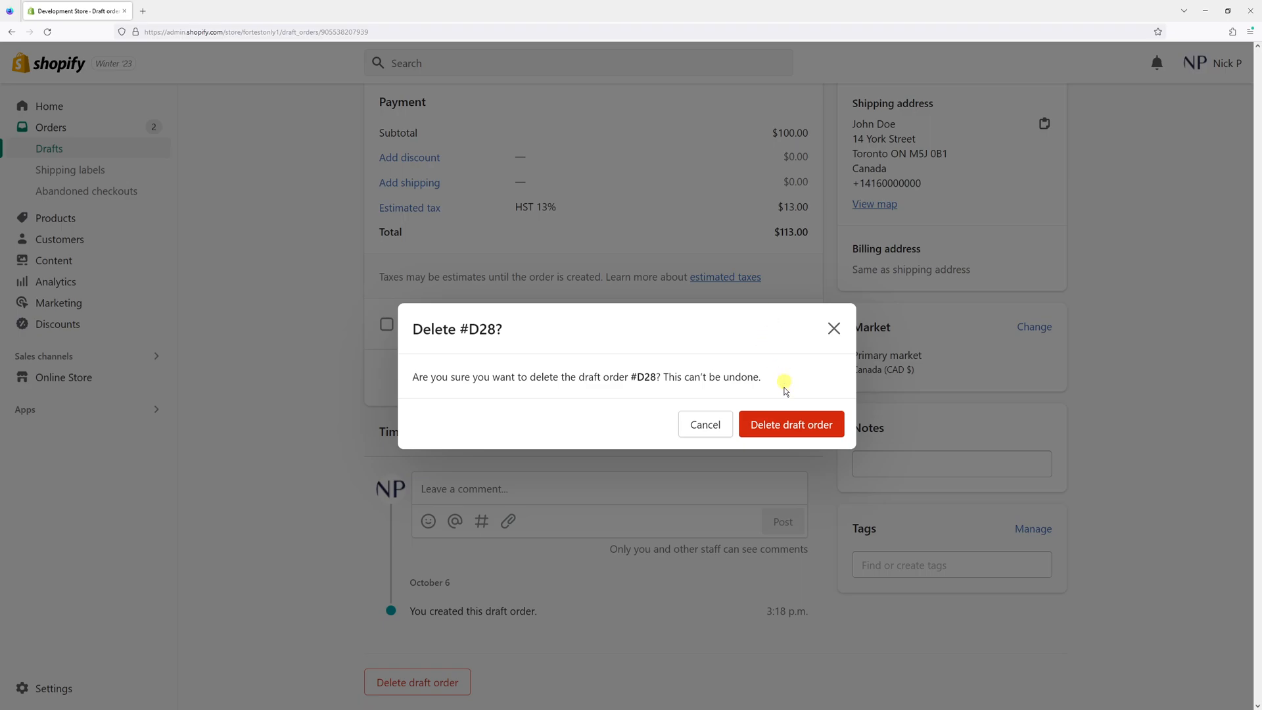
Confirm deletion so draft #D28 is removed and the list begins with #D27.
{"action": "left_click", "coordinate": [790, 424]}
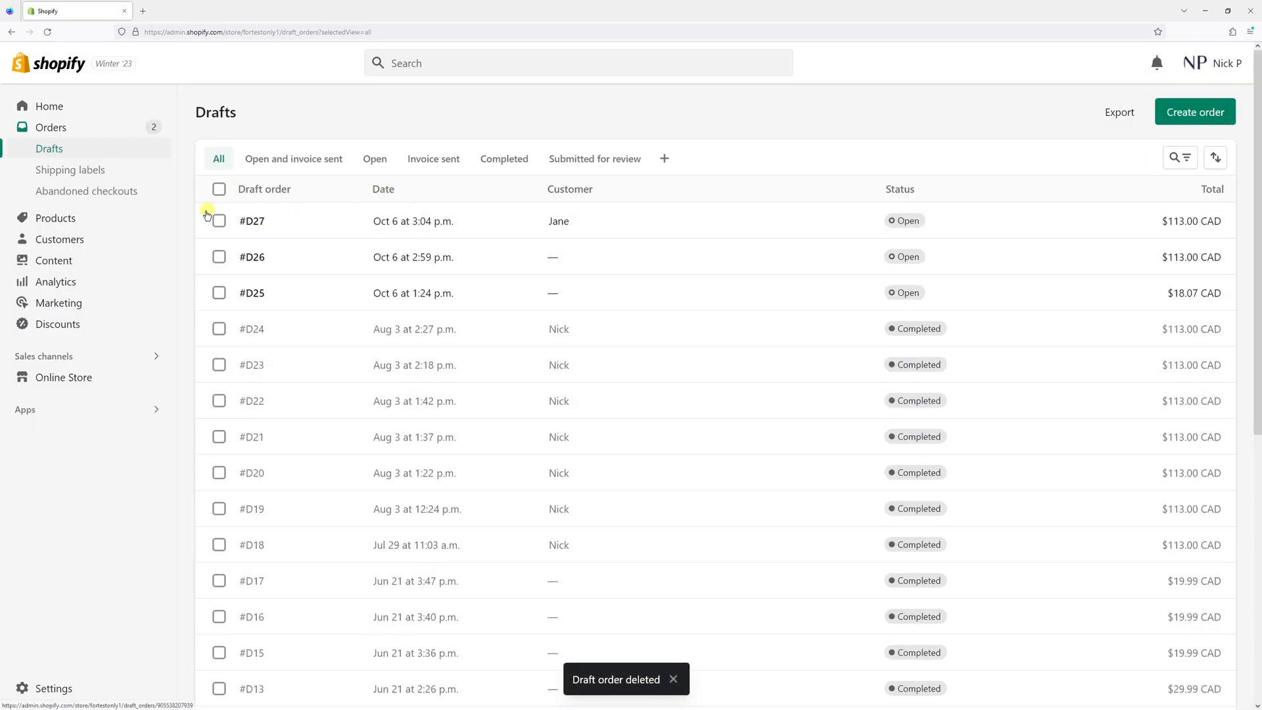
{"action": "mouse_move", "coordinate": [314, 188]}
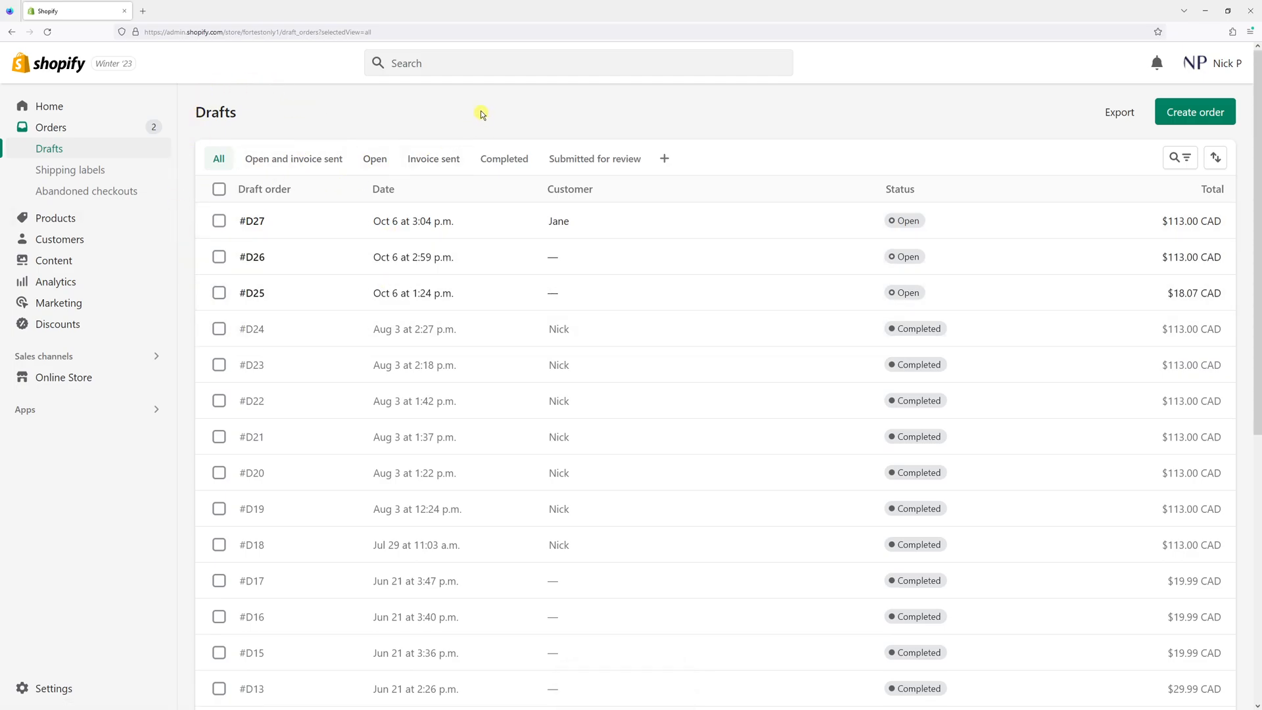
{"action": "mouse_move", "coordinate": [473, 109]}
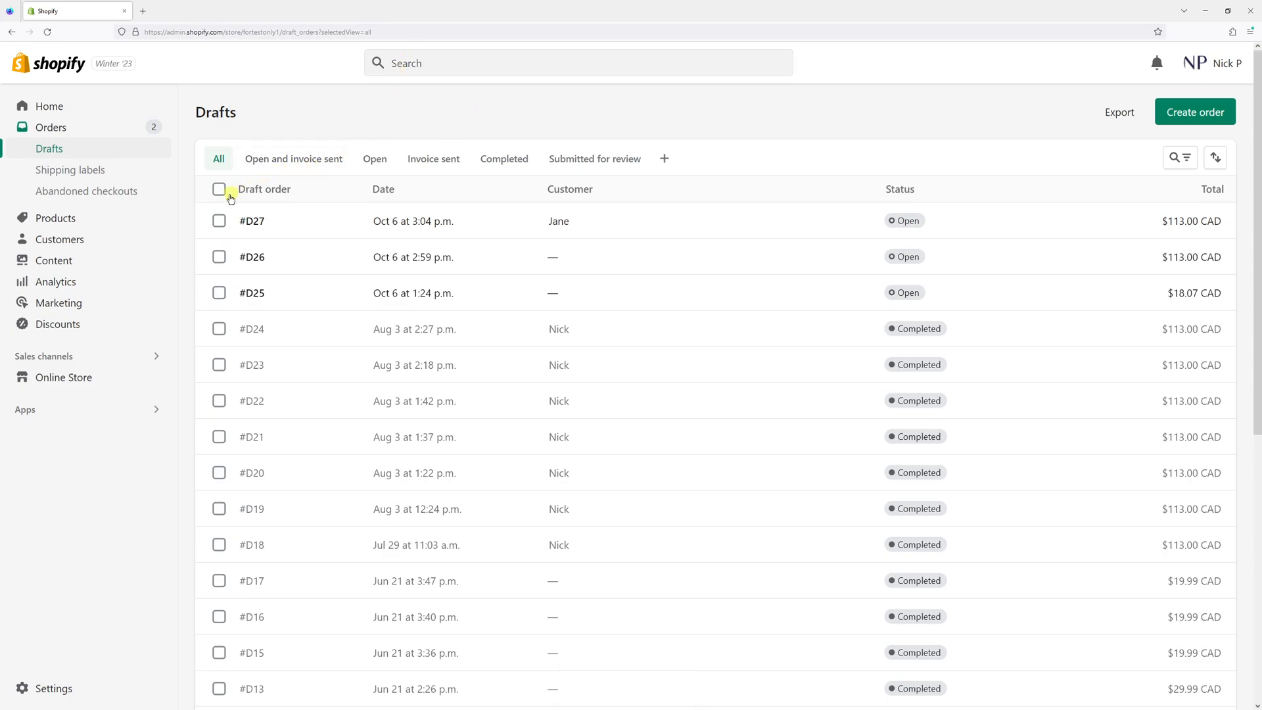
Select draft orders #D27, #D26 and #D25 together for a bulk action.
{"action": "left_click", "coordinate": [220, 189]}
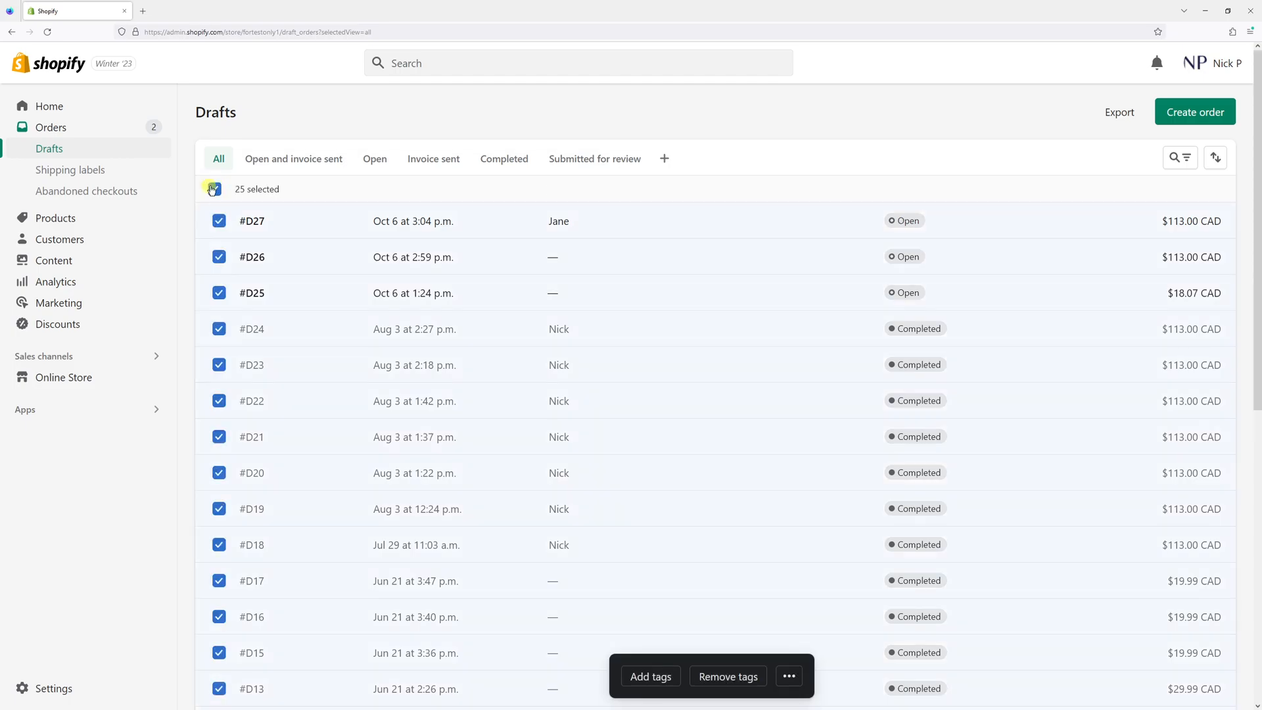
{"action": "left_click", "coordinate": [218, 188]}
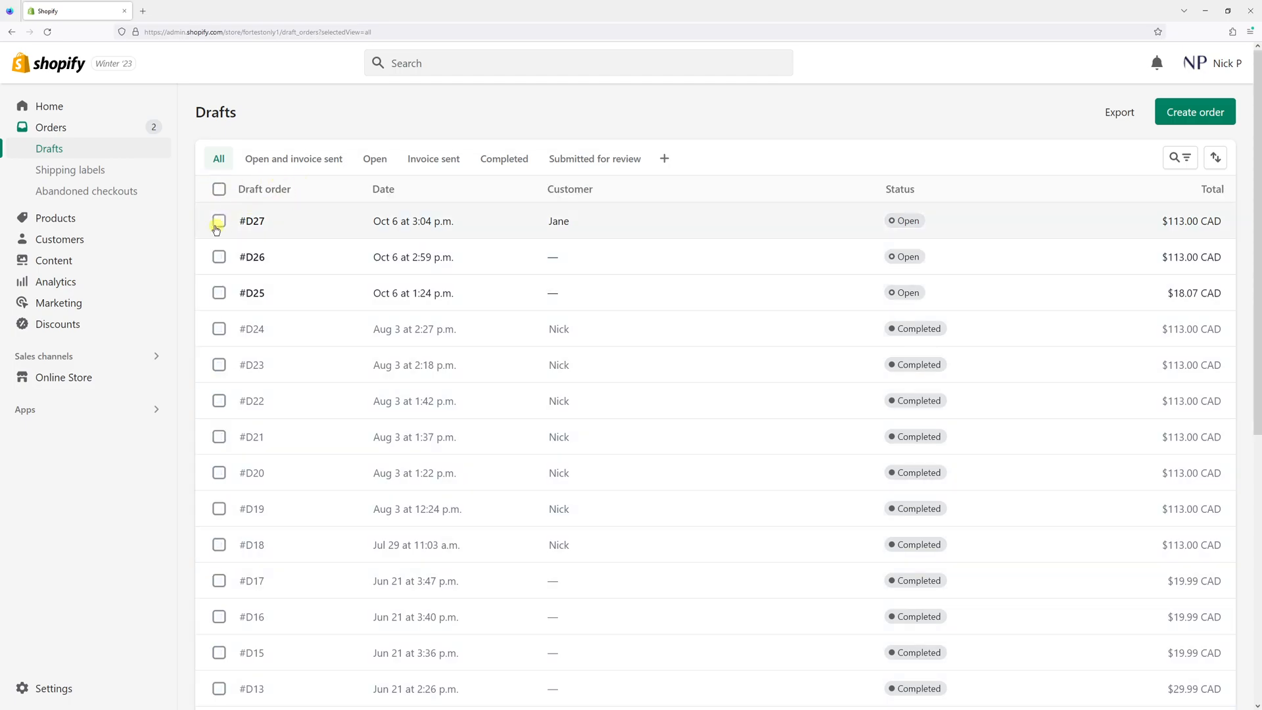
{"action": "left_click", "coordinate": [219, 221]}
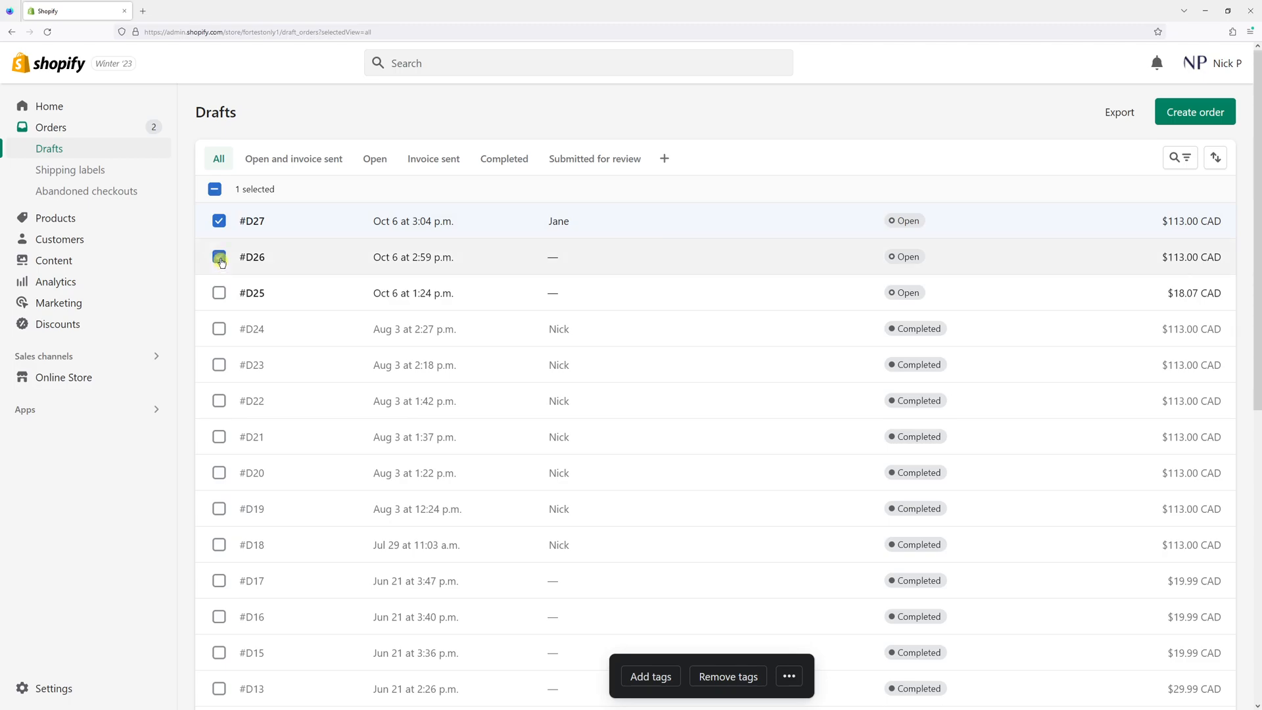
{"action": "left_click", "coordinate": [219, 256]}
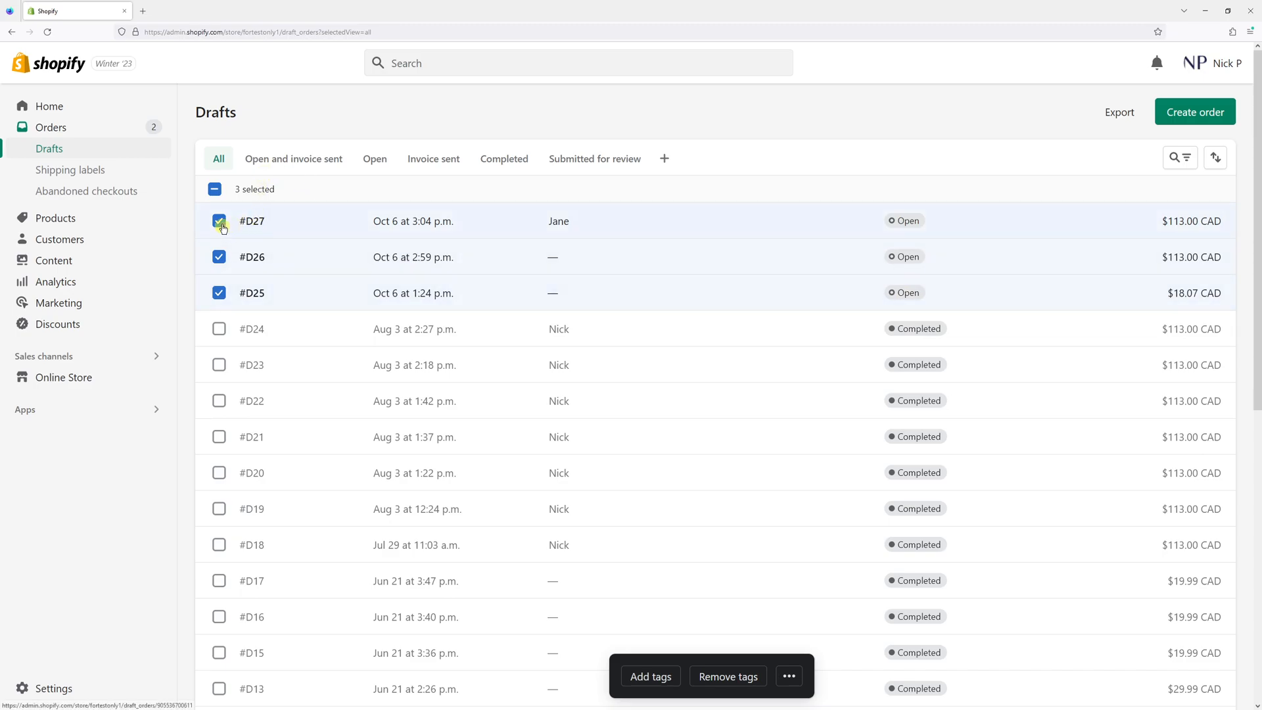
{"action": "mouse_move", "coordinate": [727, 676]}
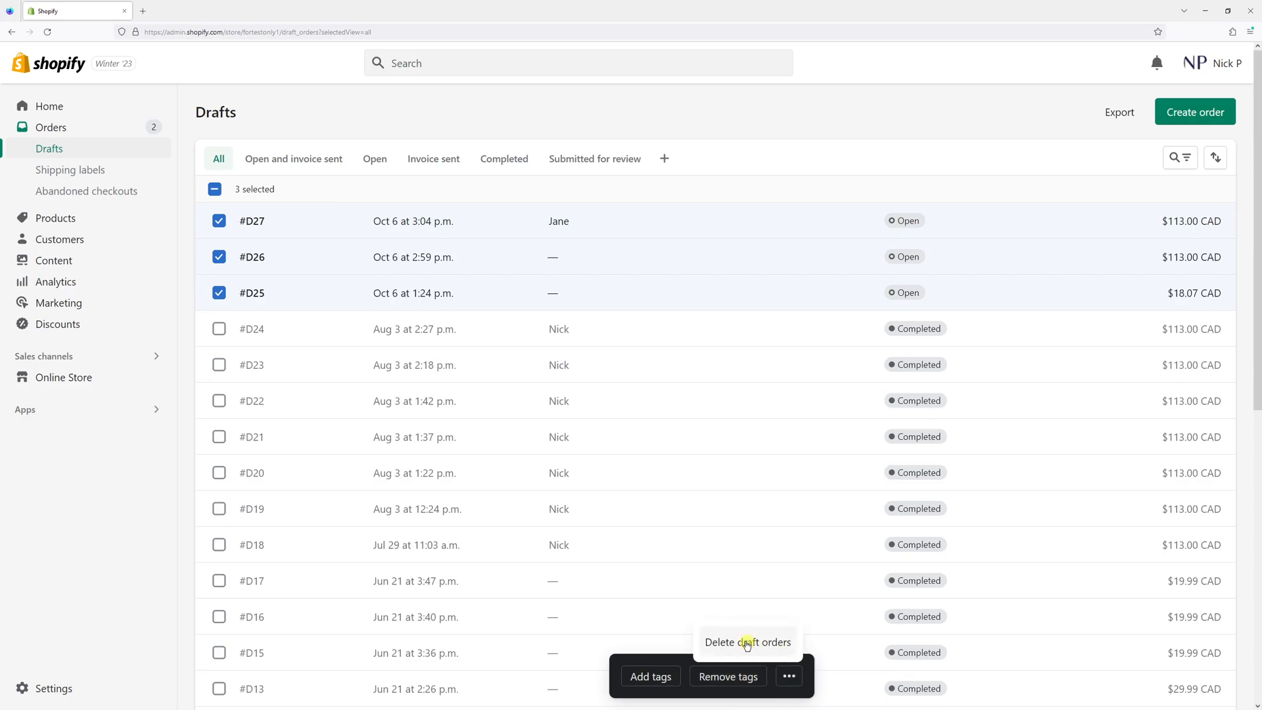
Bulk-delete the selected drafts #D27, #D26 and #D25 and confirm.
{"action": "left_click", "coordinate": [746, 642]}
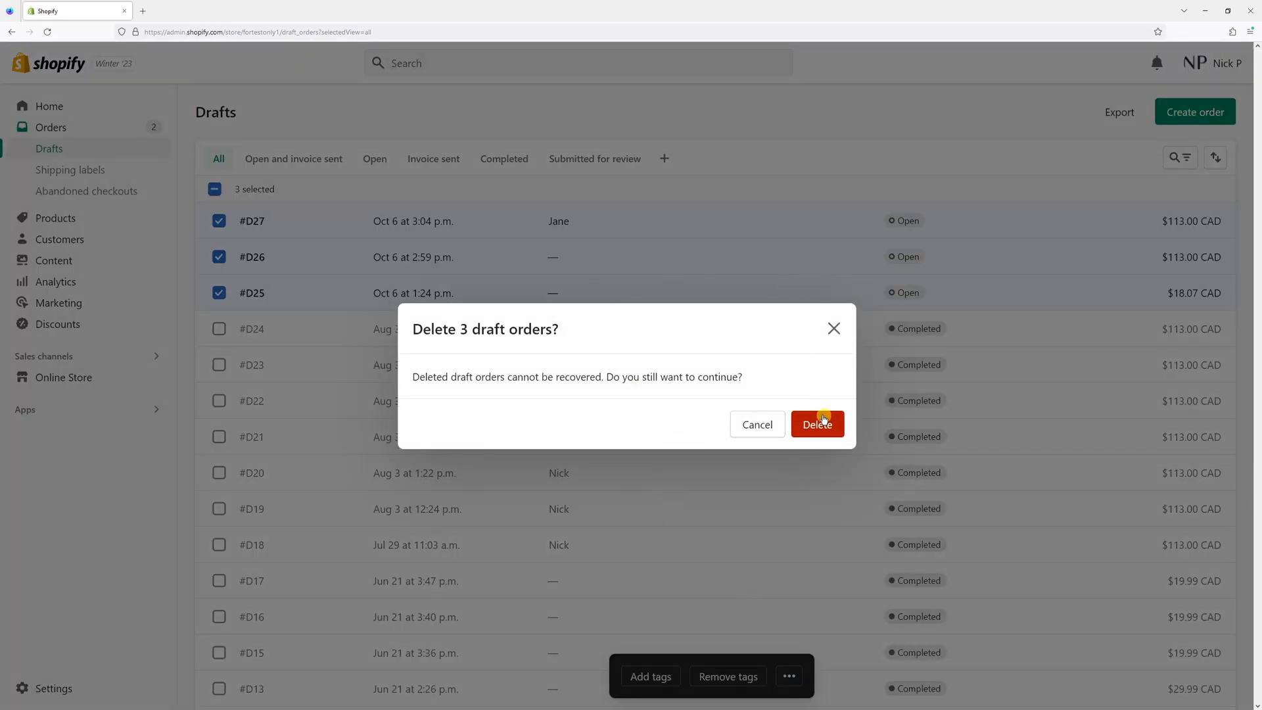
{"action": "left_click", "coordinate": [816, 425]}
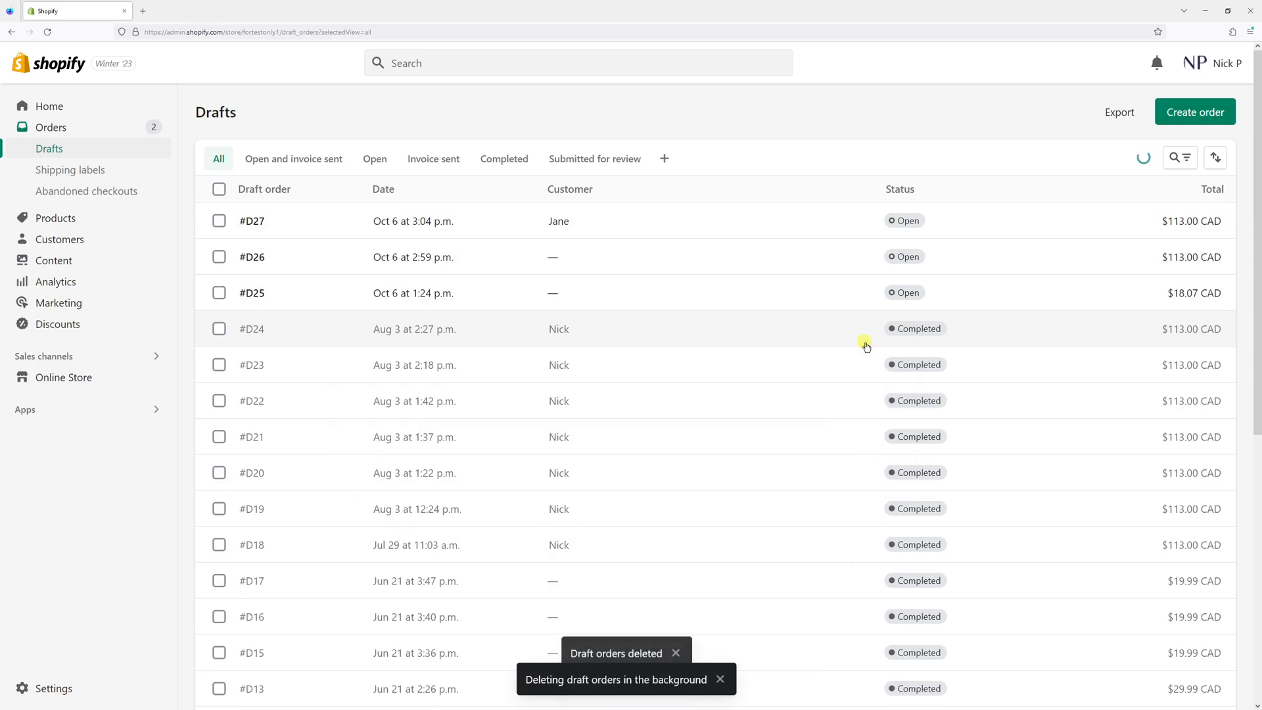